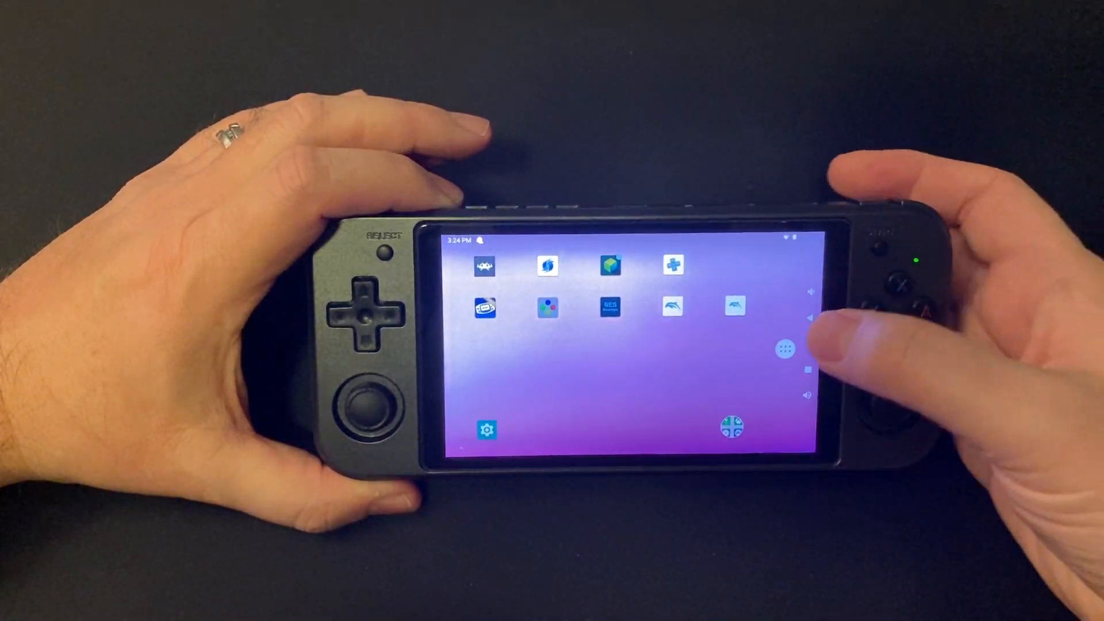
# Step: Open the app list, exit PPSSPP's Graphics settings and boot Final Fantasy IV to its autosave notice
pyautogui.click(784, 351)
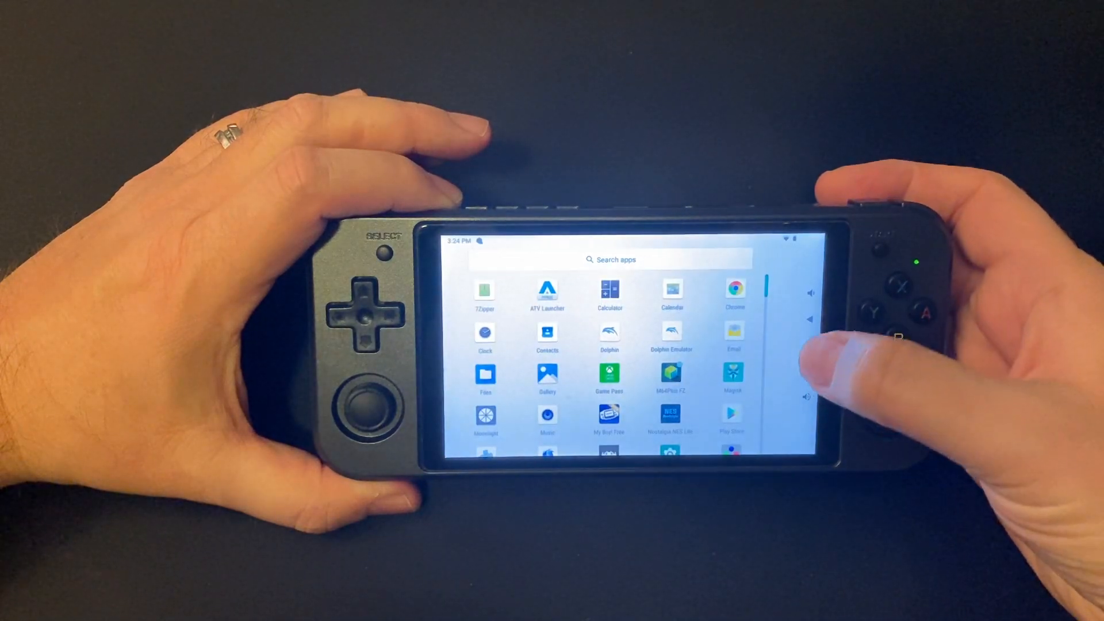
pyautogui.click(784, 352)
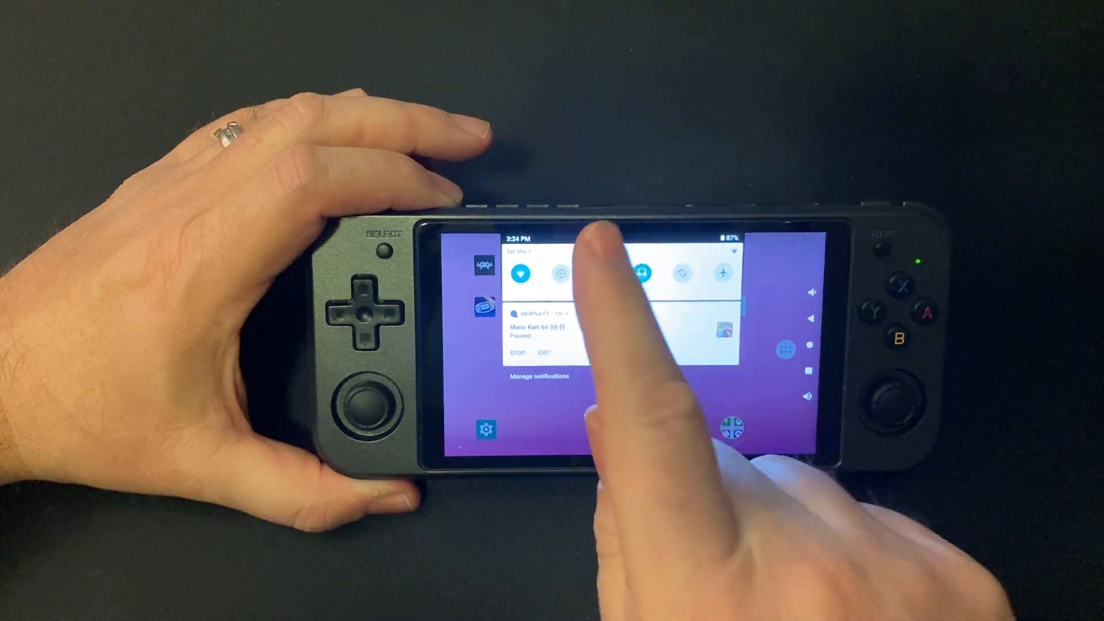
pyautogui.click(600, 273)
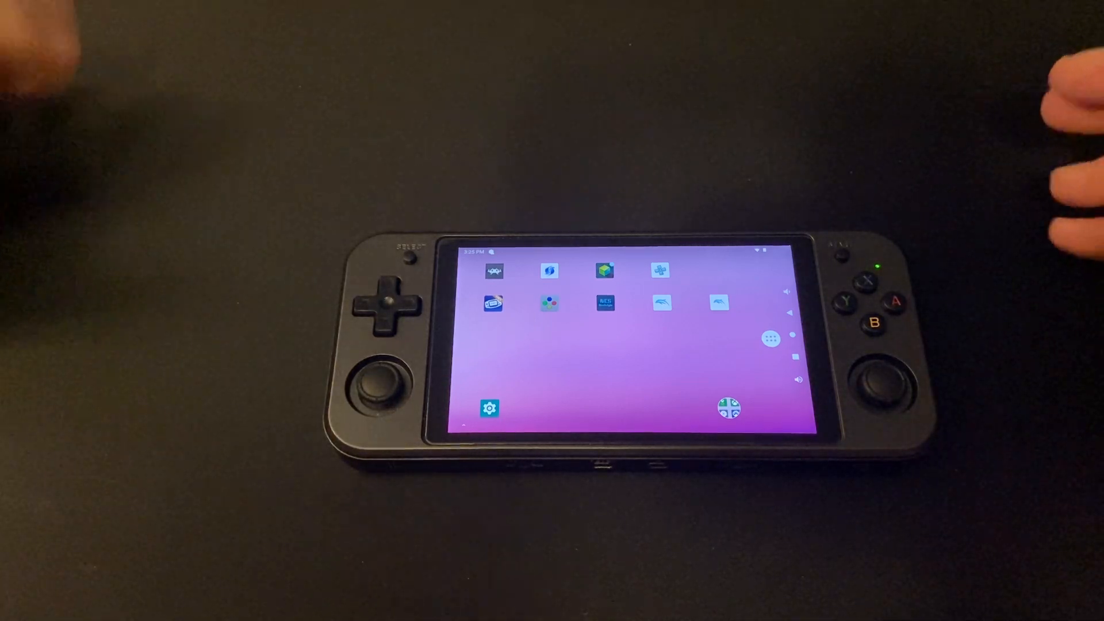
pyautogui.click(769, 339)
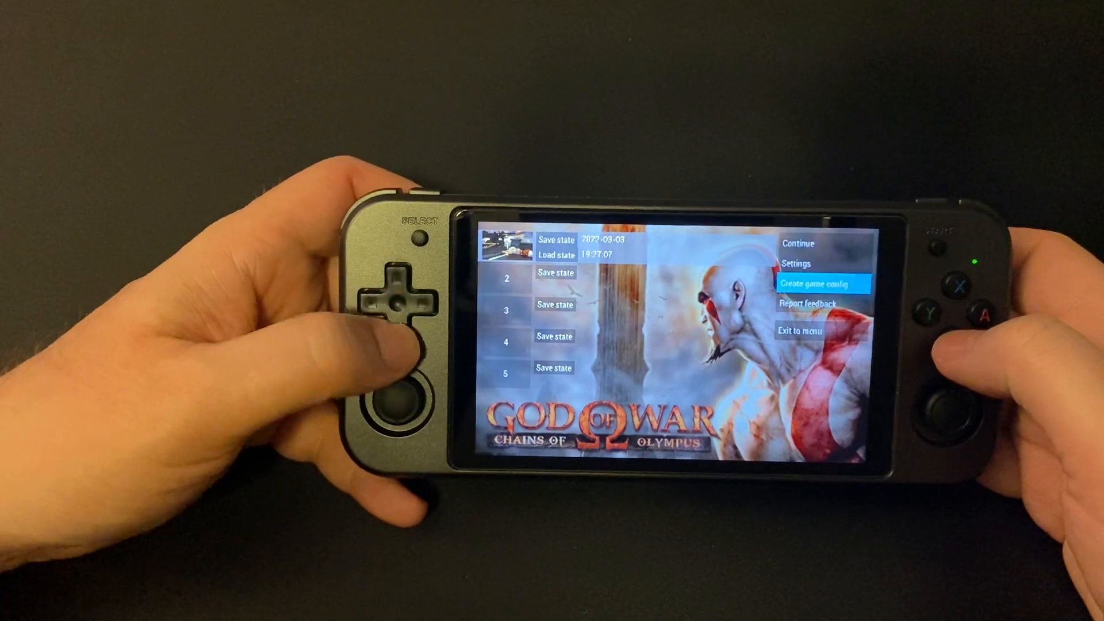
pyautogui.click(803, 330)
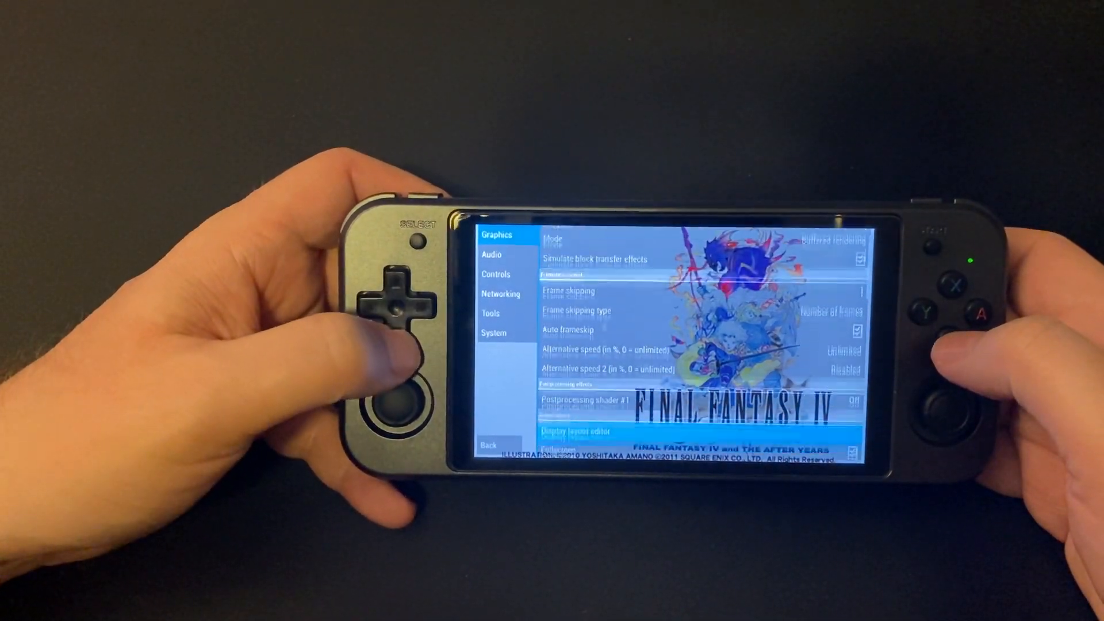
pyautogui.scroll(-3)
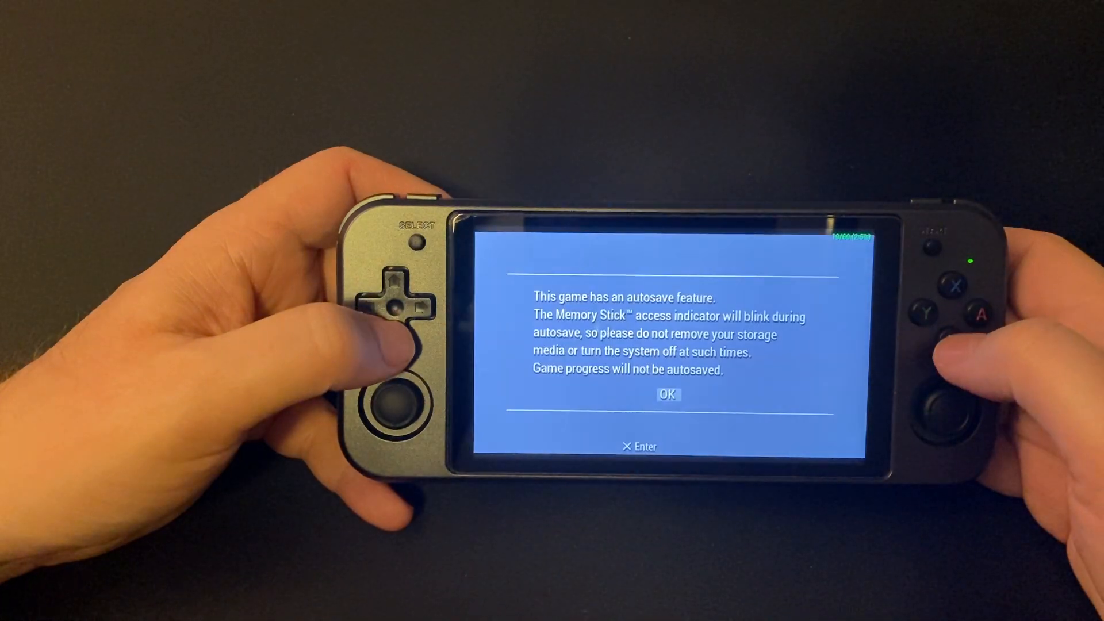
pyautogui.click(979, 317)
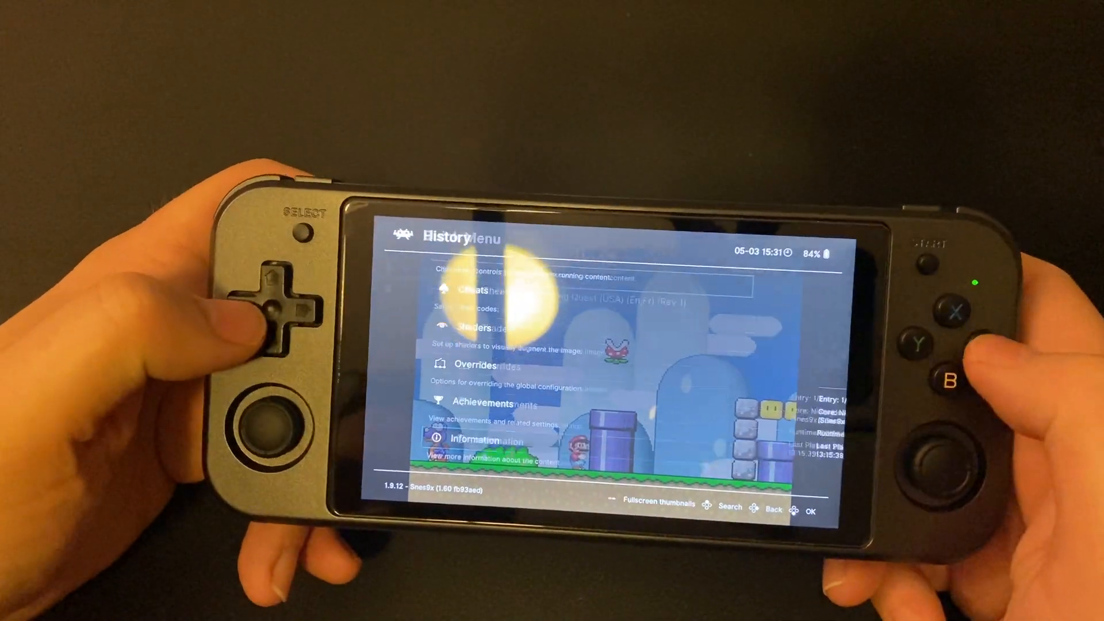
# Step: View Super Mario World's file path and Snes9x core under Information, then back out
pyautogui.press('b')
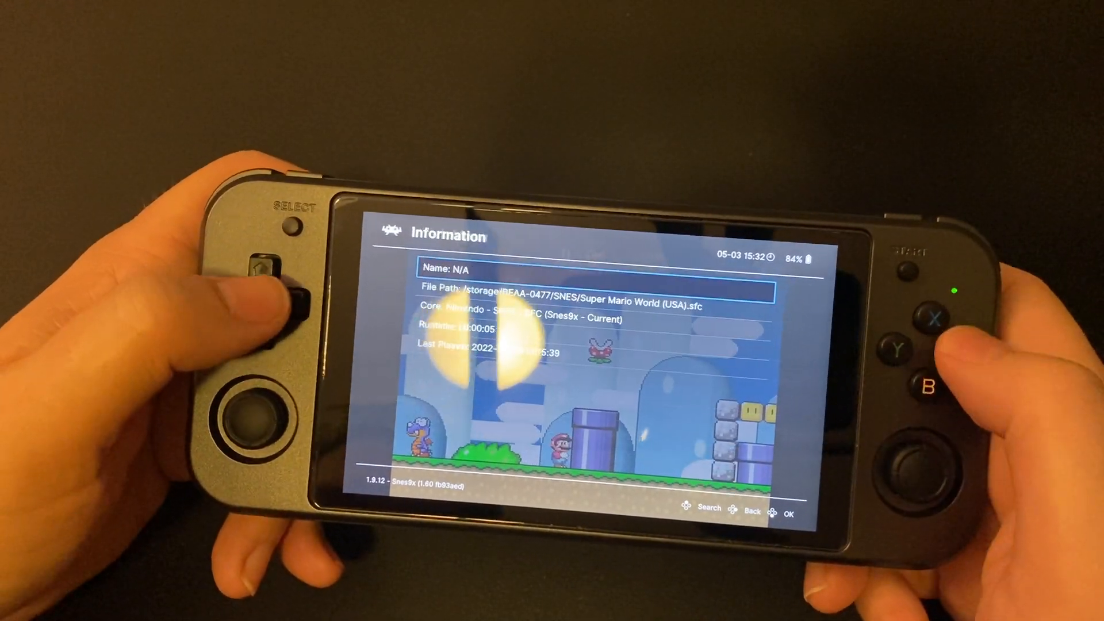
pyautogui.press('b')
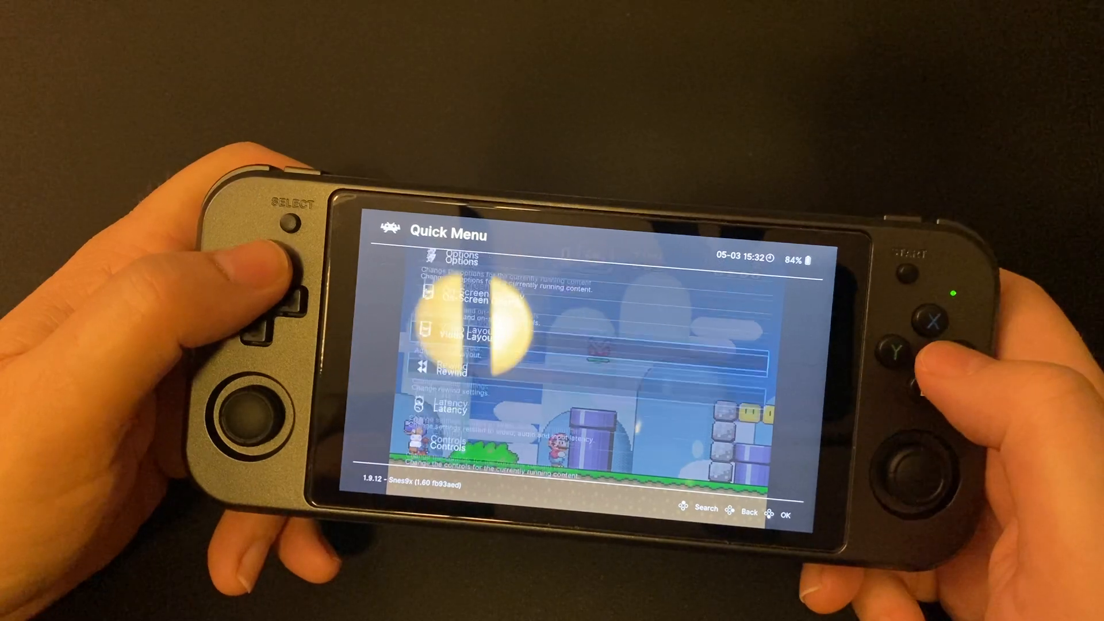